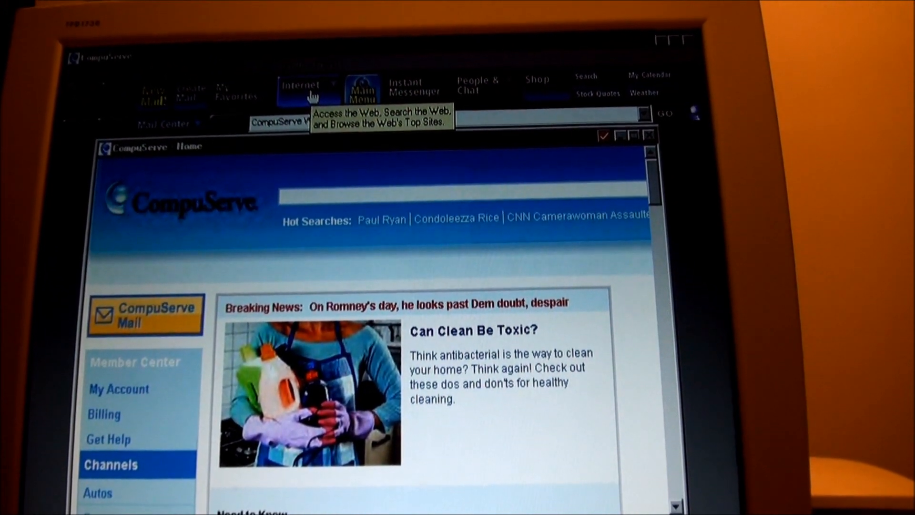
Step: Open the Internet toolbar menu and choose Browse the Internet to load the CompuServe Internet page
{"action": "left_click", "coordinate": [301, 81]}
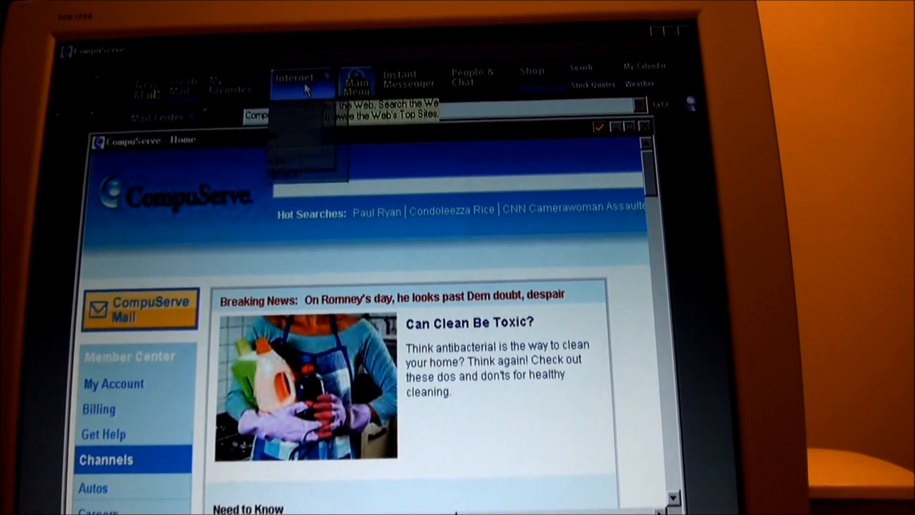
{"action": "left_click", "coordinate": [300, 79]}
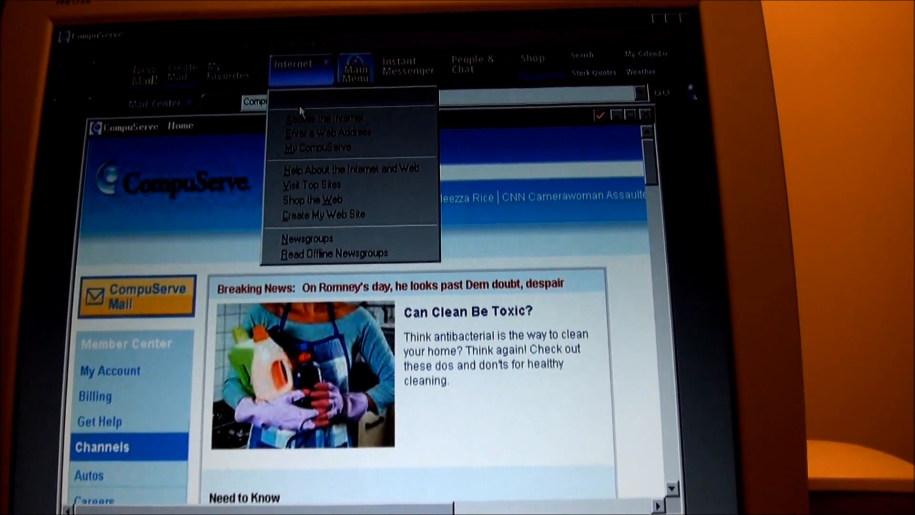
{"action": "left_click", "coordinate": [323, 118]}
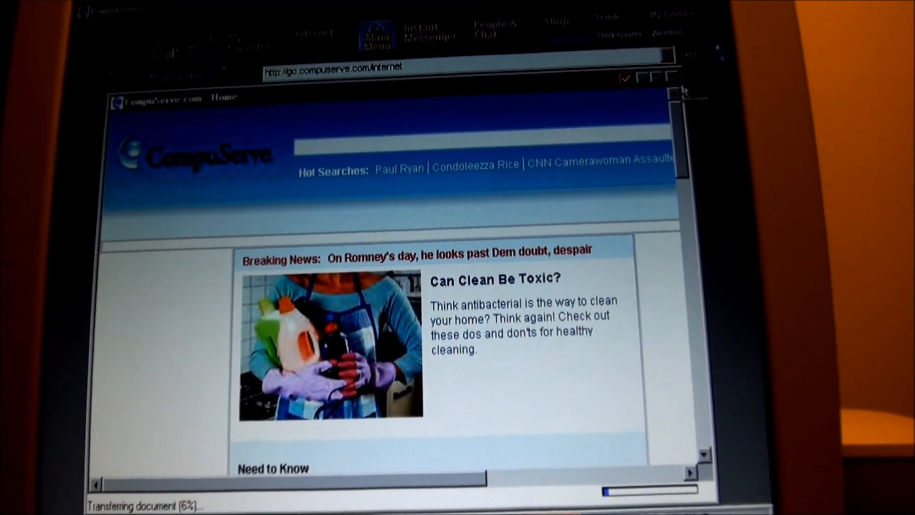
{"action": "mouse_move", "coordinate": [662, 83]}
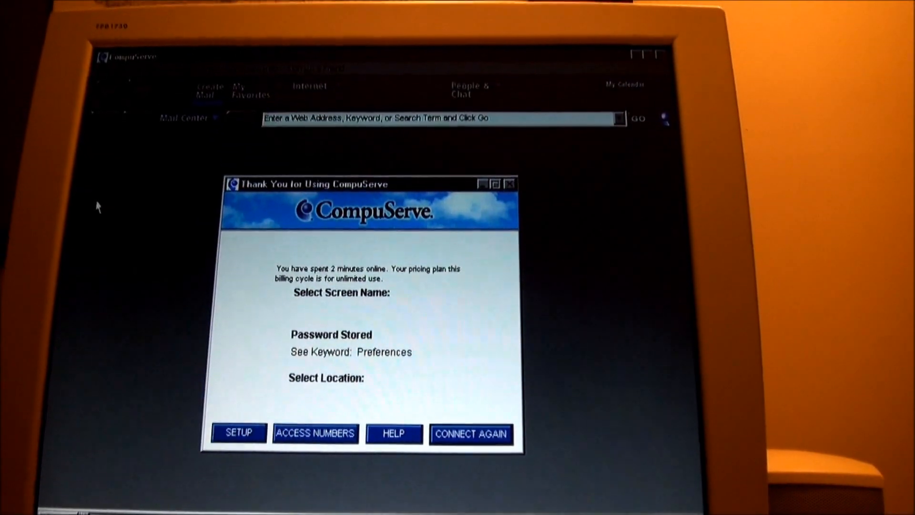
Step: Close the Thank You for Using CompuServe window, returning to the Windows desktop
{"action": "left_click", "coordinate": [509, 184]}
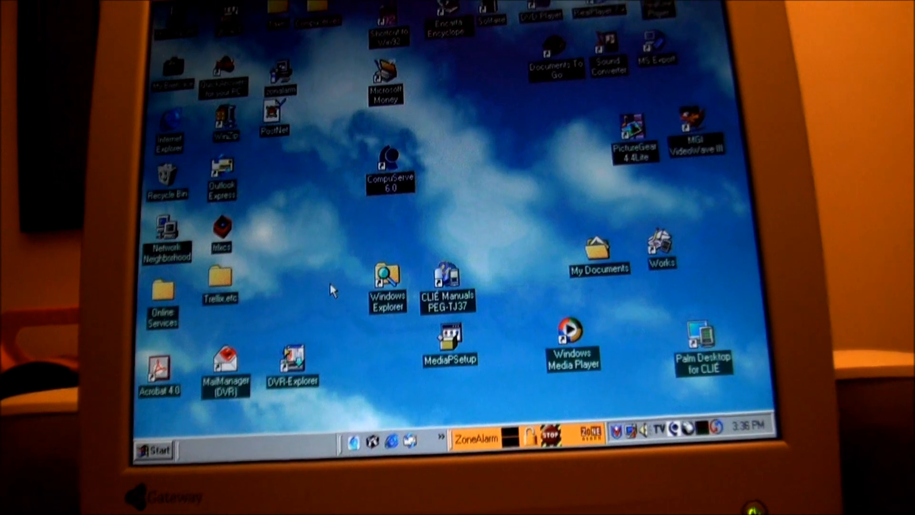